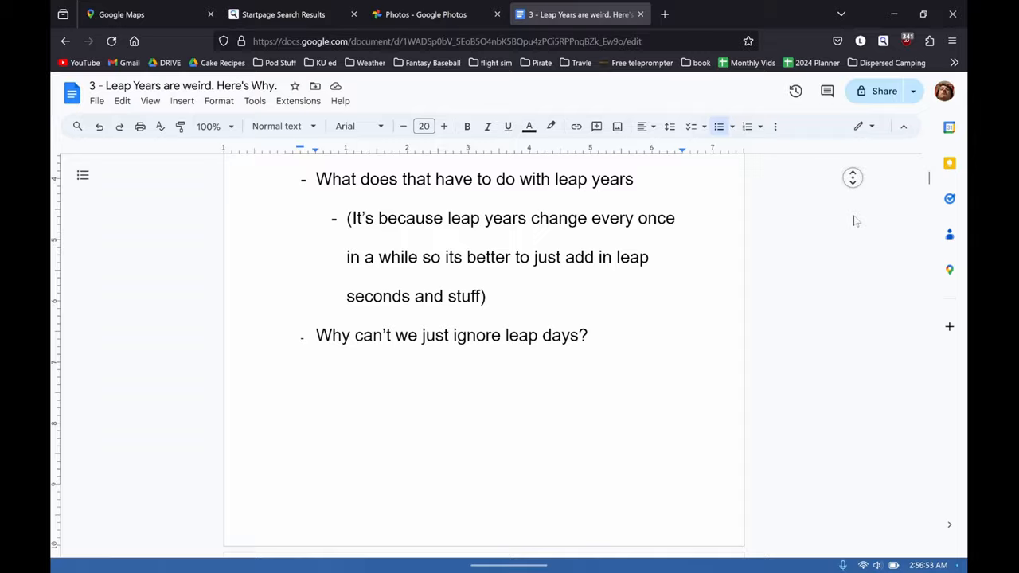
scroll(down, 3)
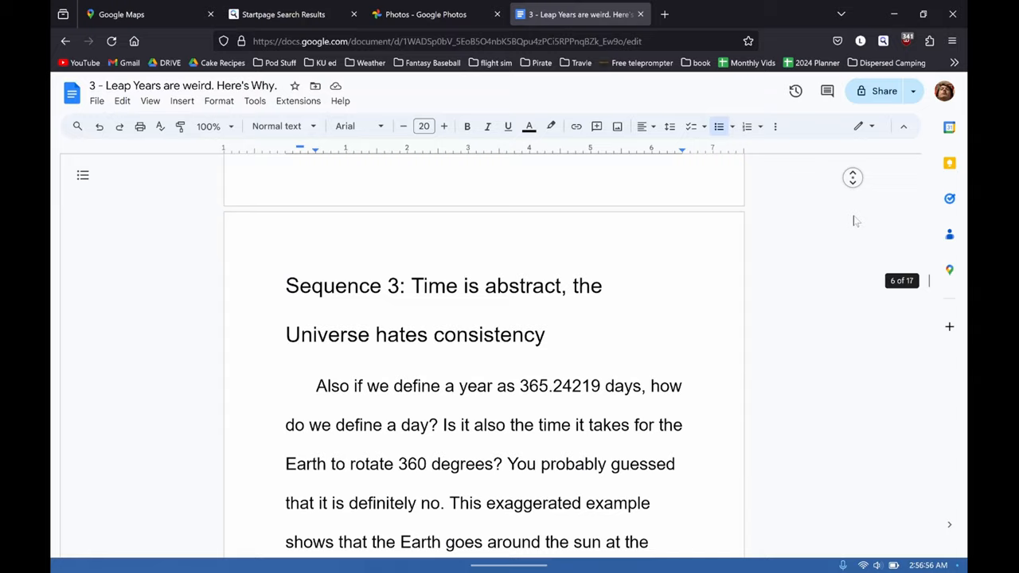